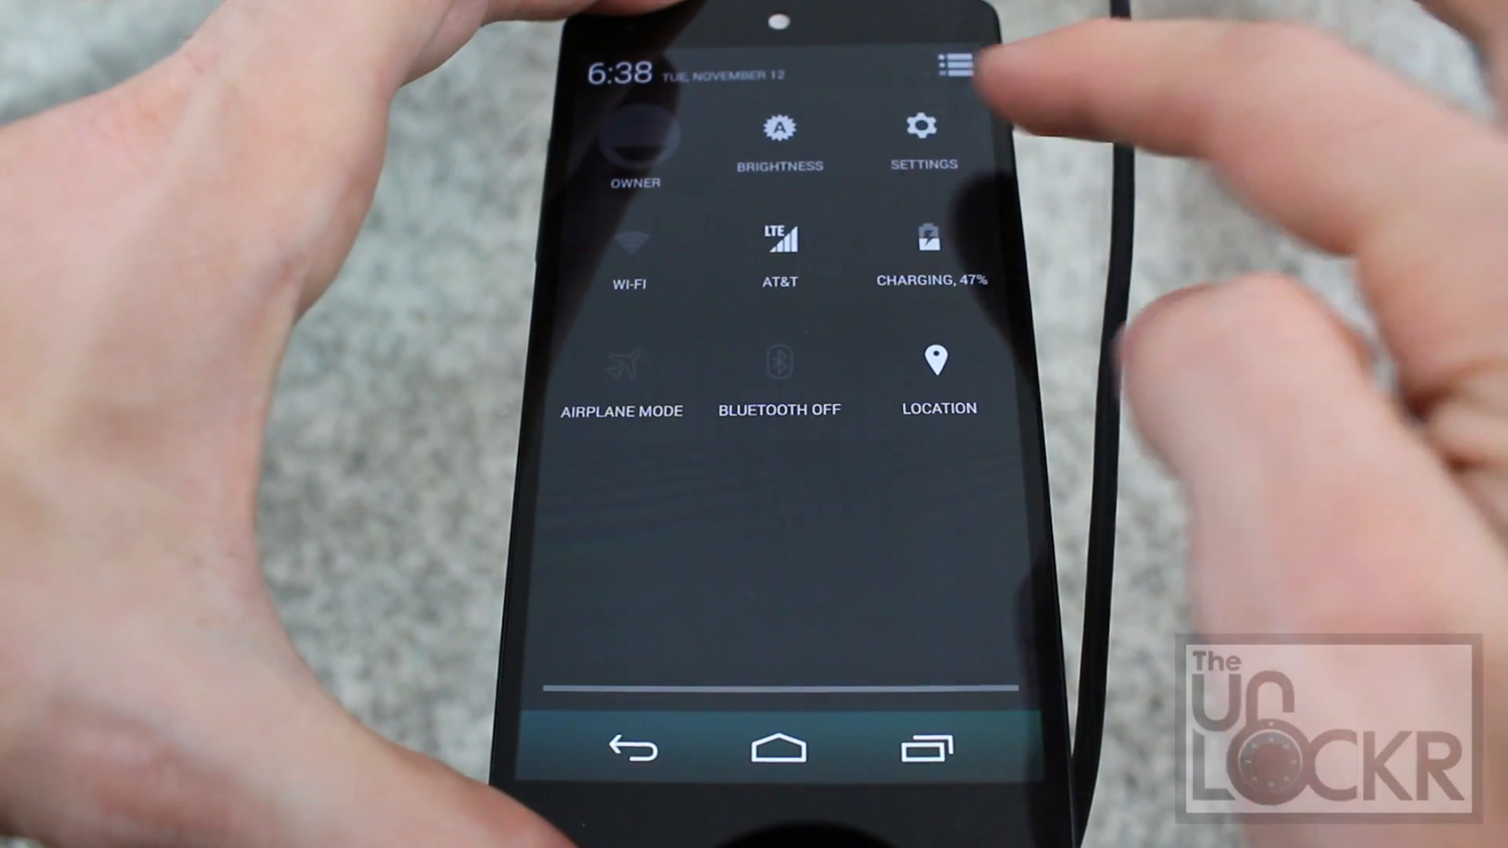
- Reach Developer options and the USB debugging switch from the phone's Settings
{"action": "left_click", "coordinate": [921, 135]}
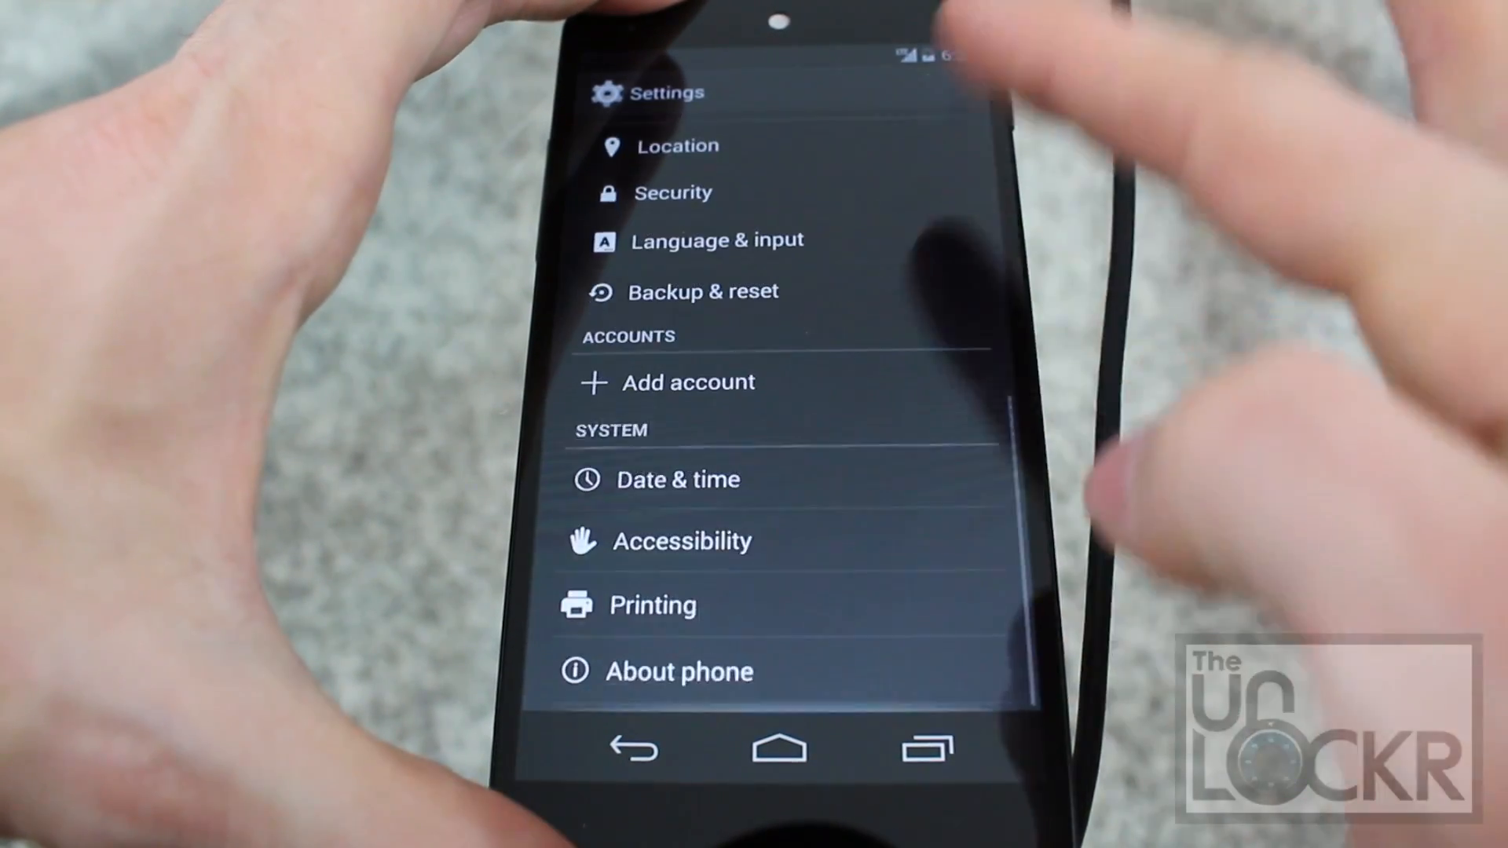
{"action": "left_click", "coordinate": [679, 671]}
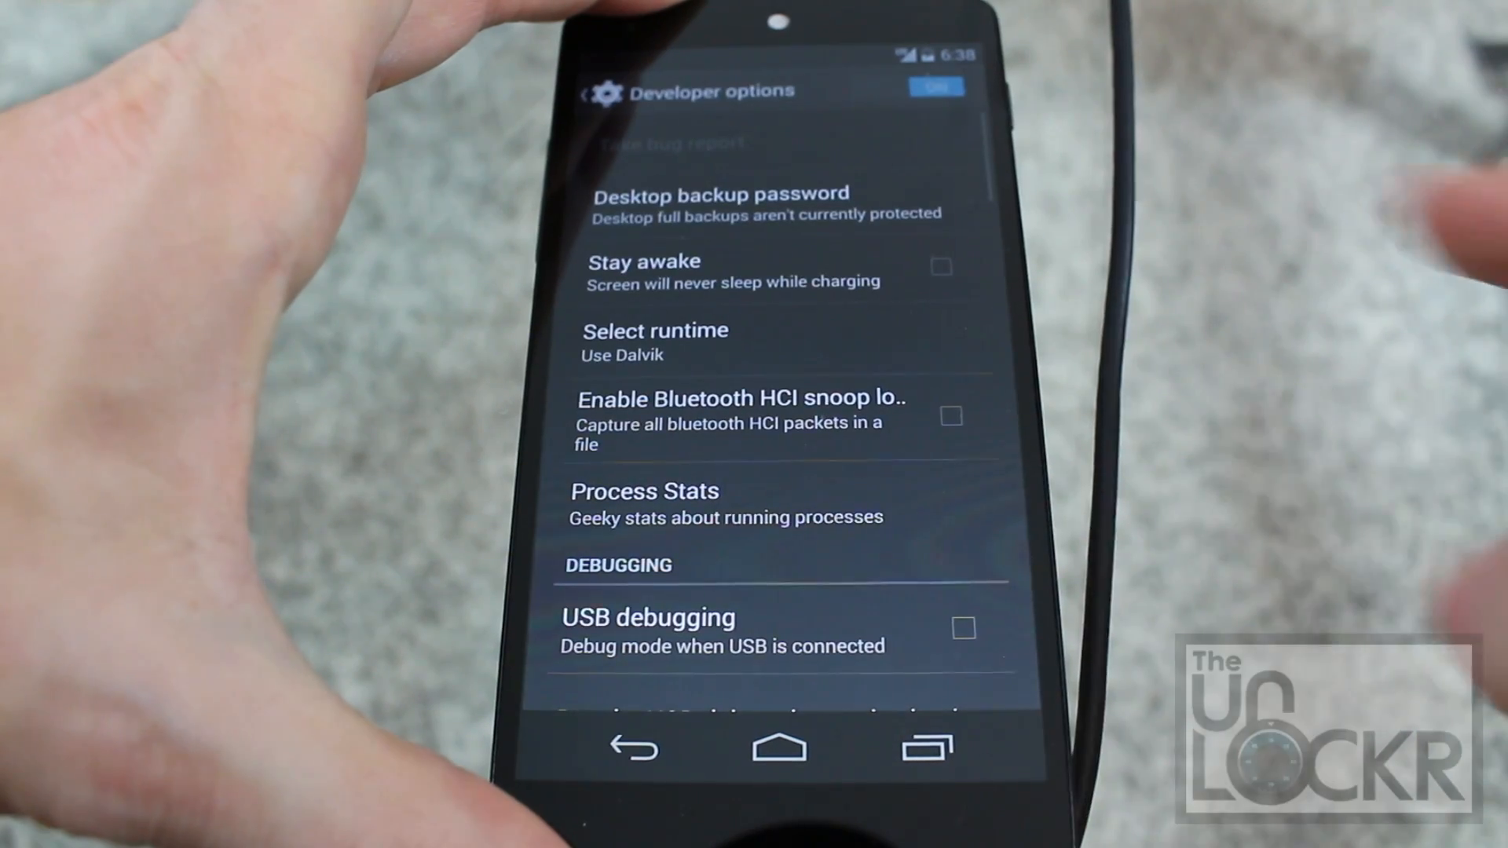
{"action": "scroll", "scroll_direction": "down", "scroll_amount": 3}
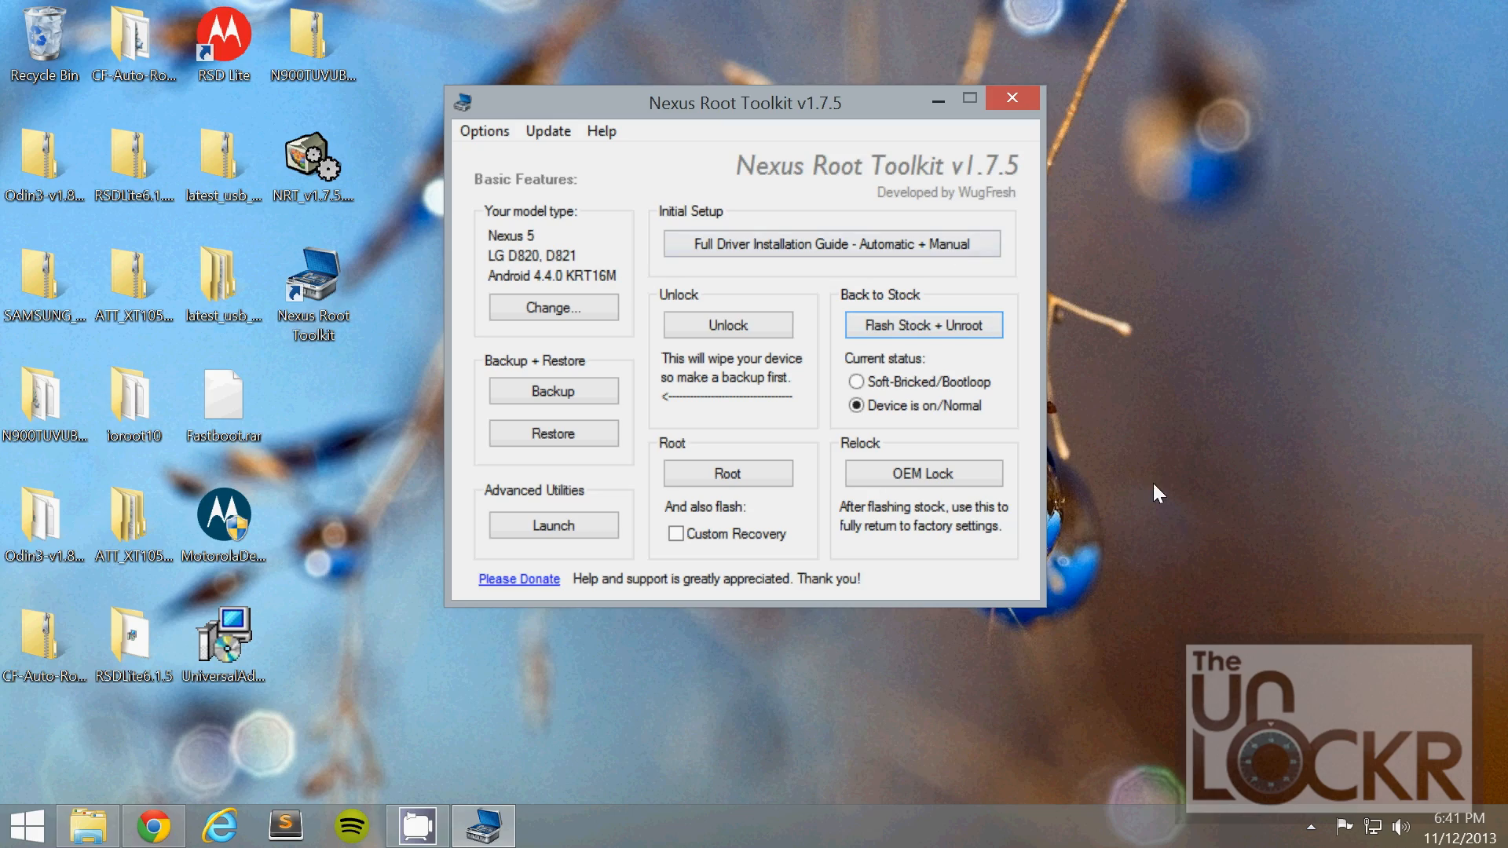
{"action": "mouse_move", "coordinate": [922, 473]}
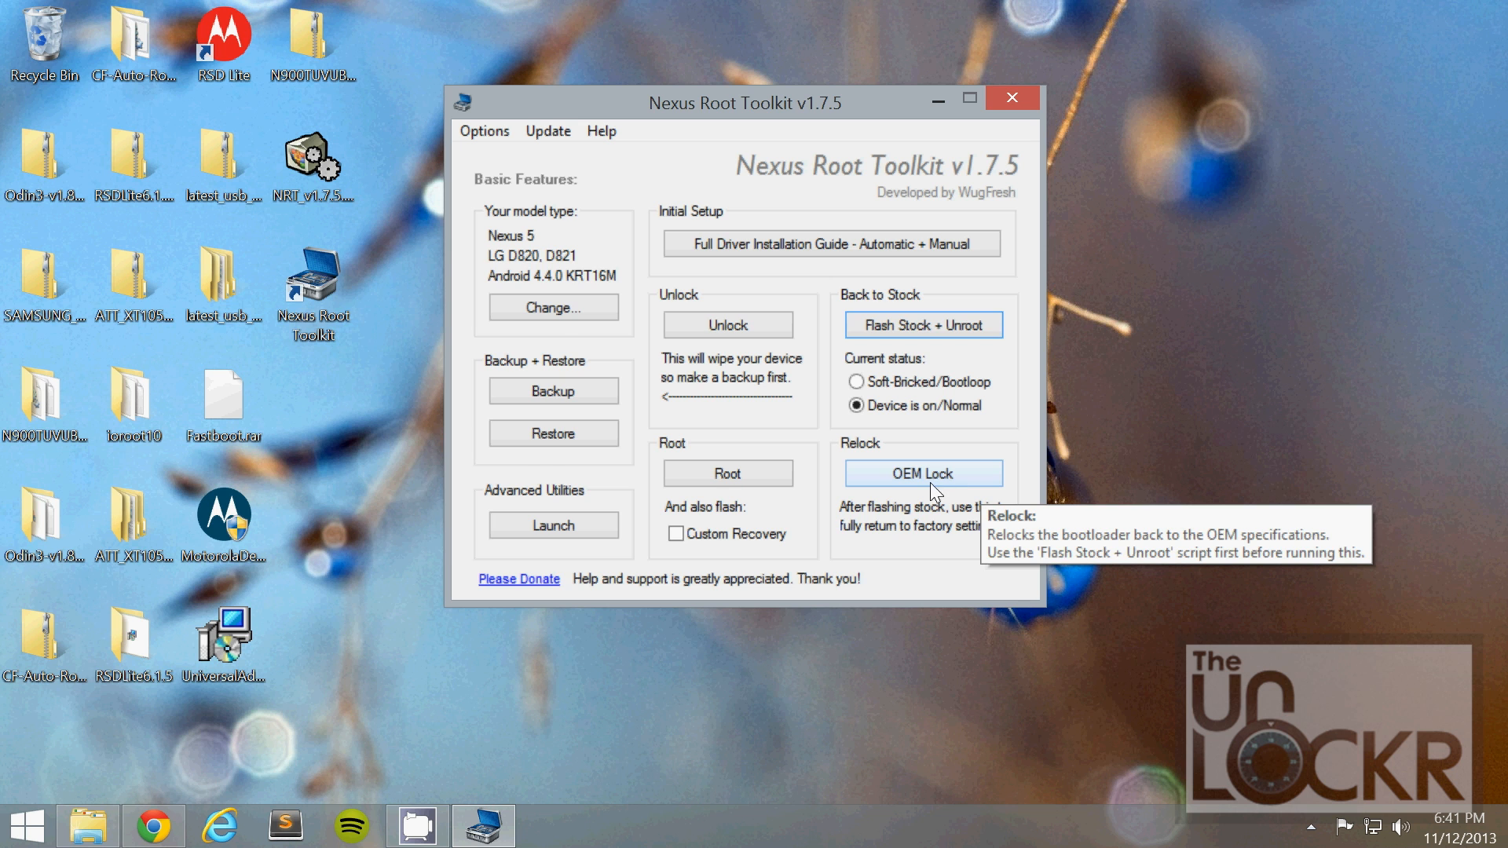
- Start OEM Lock so the toolkit begins checking the Nexus 5's ADB status
{"action": "left_click", "coordinate": [922, 473]}
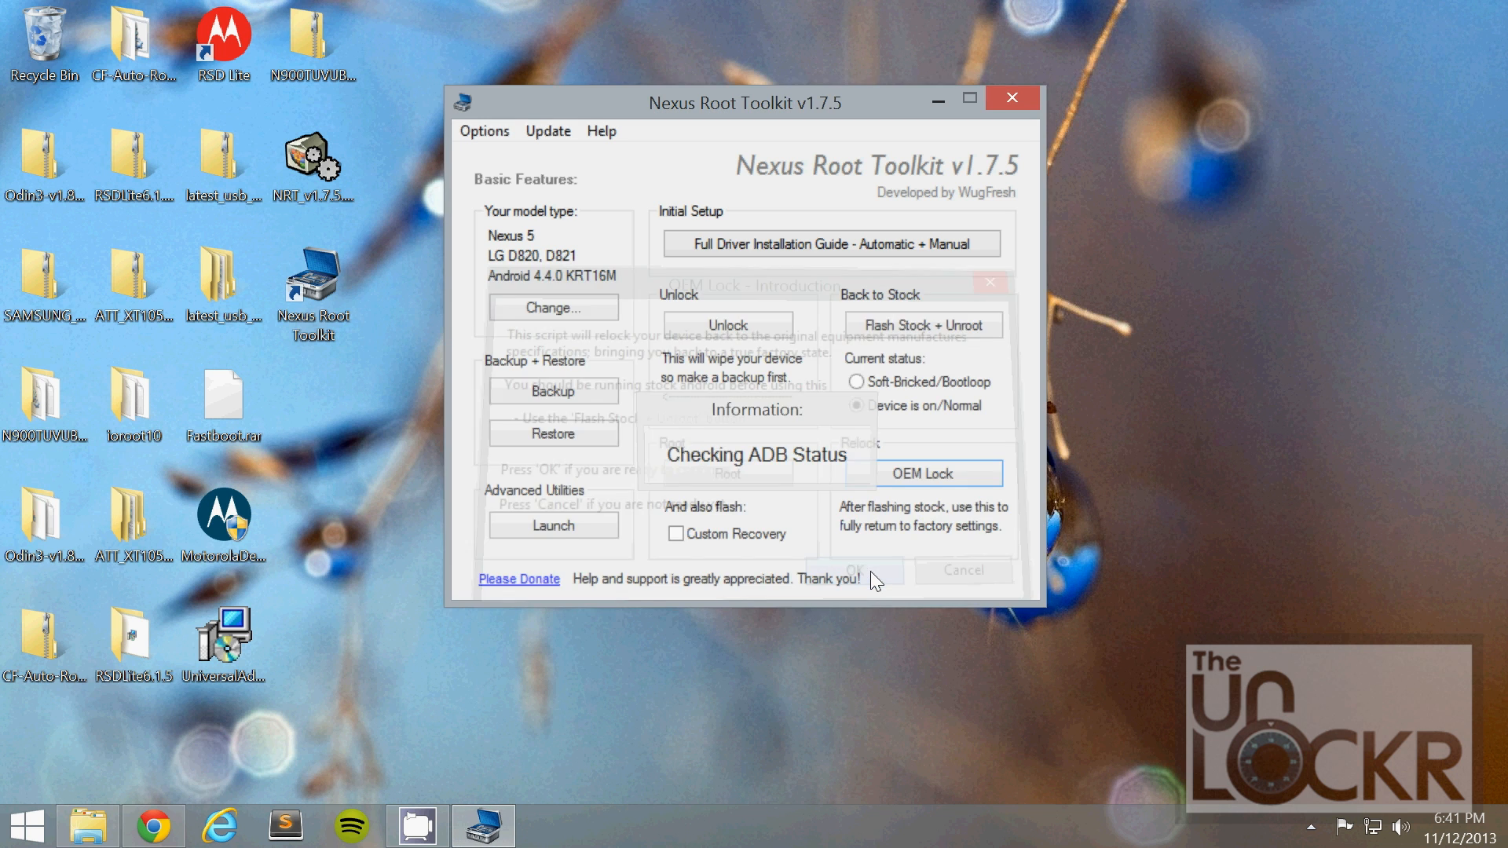